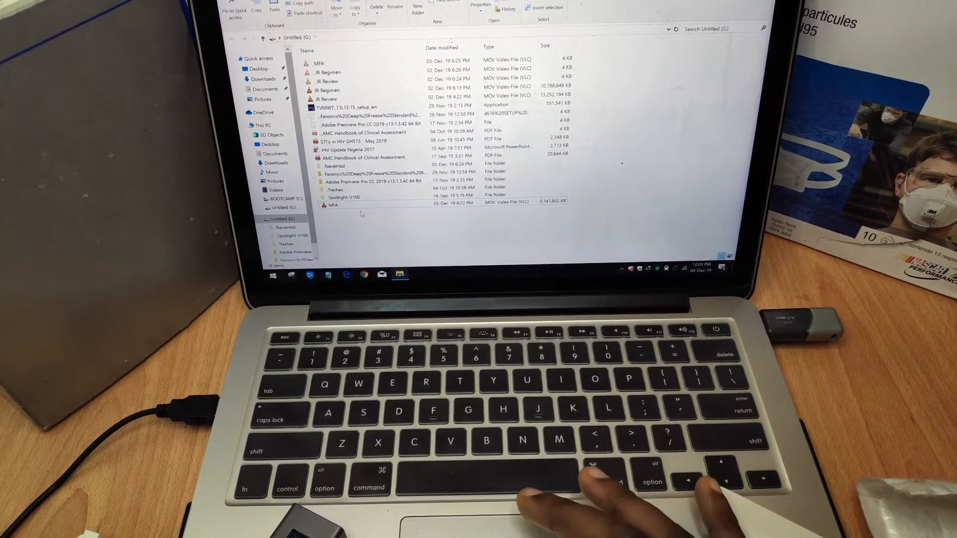
Copy the large MFA video from the Untitled (G:) drive onto the desktop.
click(332, 200)
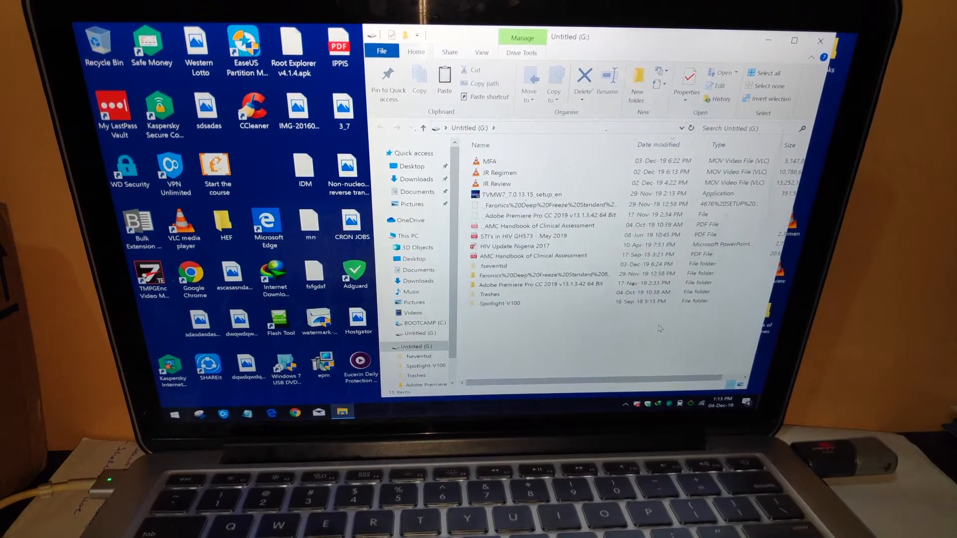
click(499, 173)
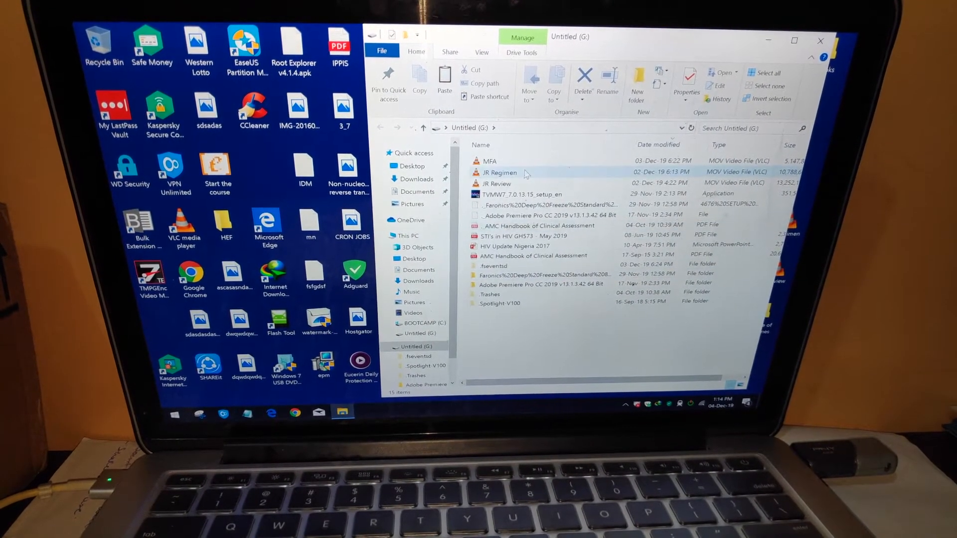
click(489, 161)
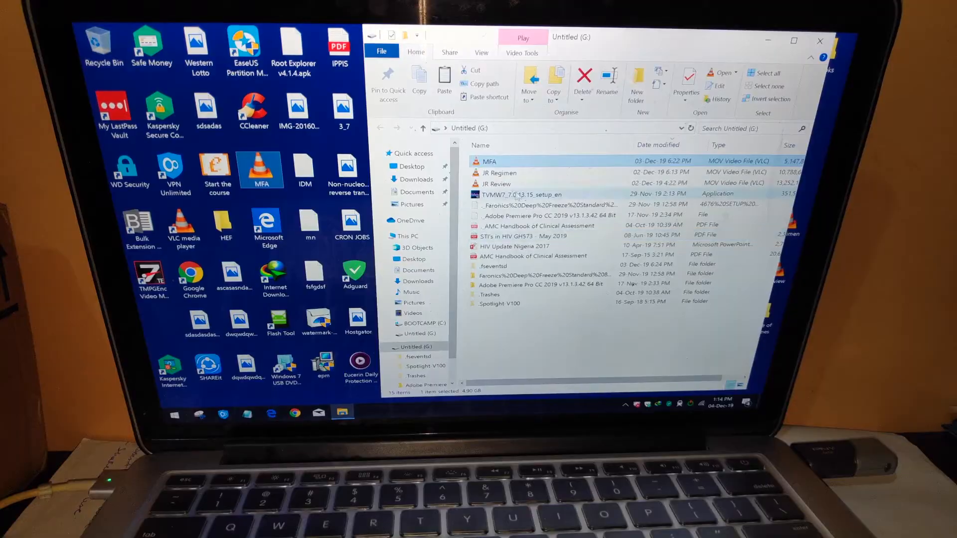
Delete the MFA video from the Untitled (G:) drive, confirming permanent deletion.
right_click(489, 162)
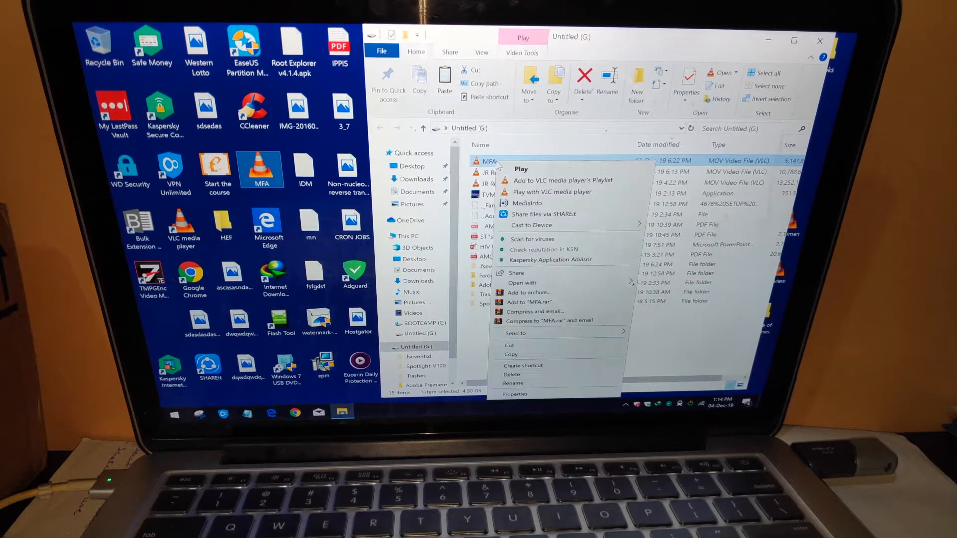
click(512, 374)
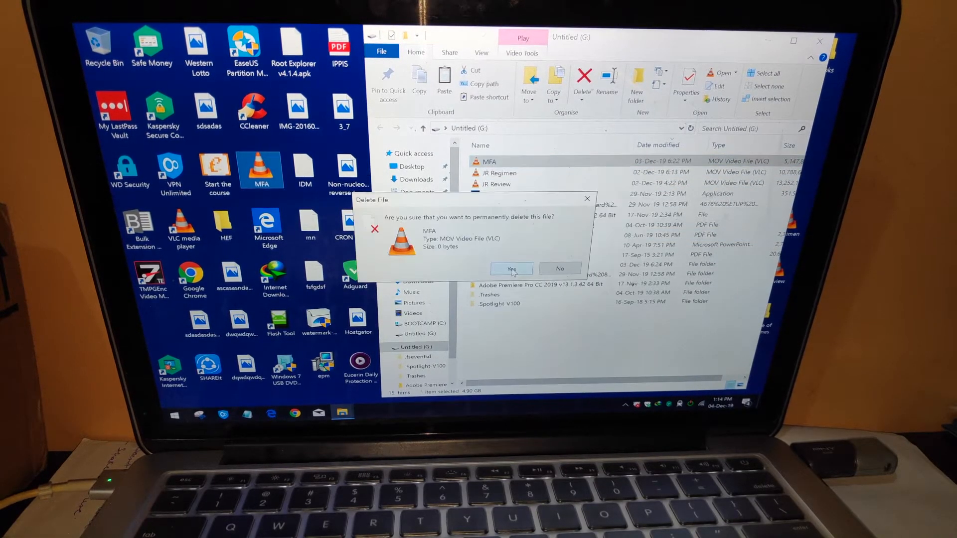
click(511, 269)
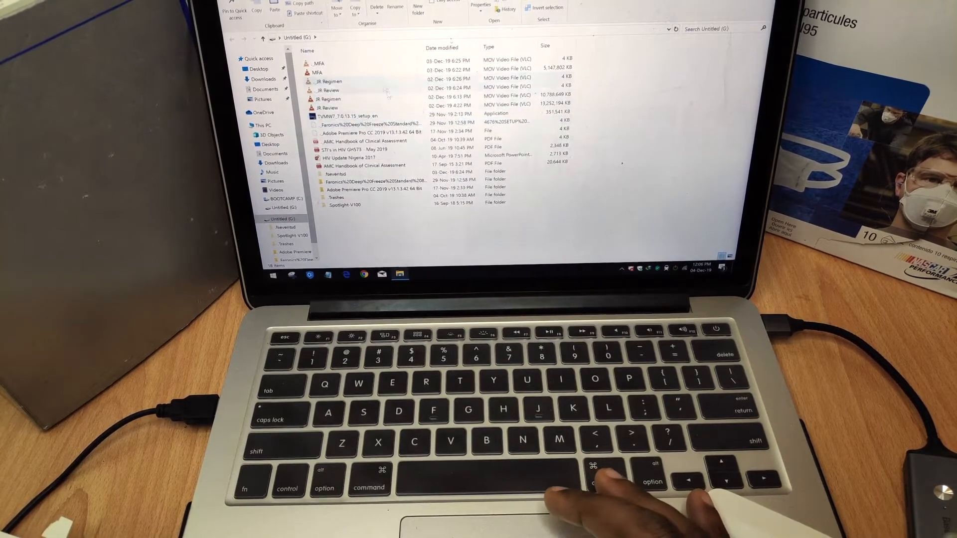
click(317, 72)
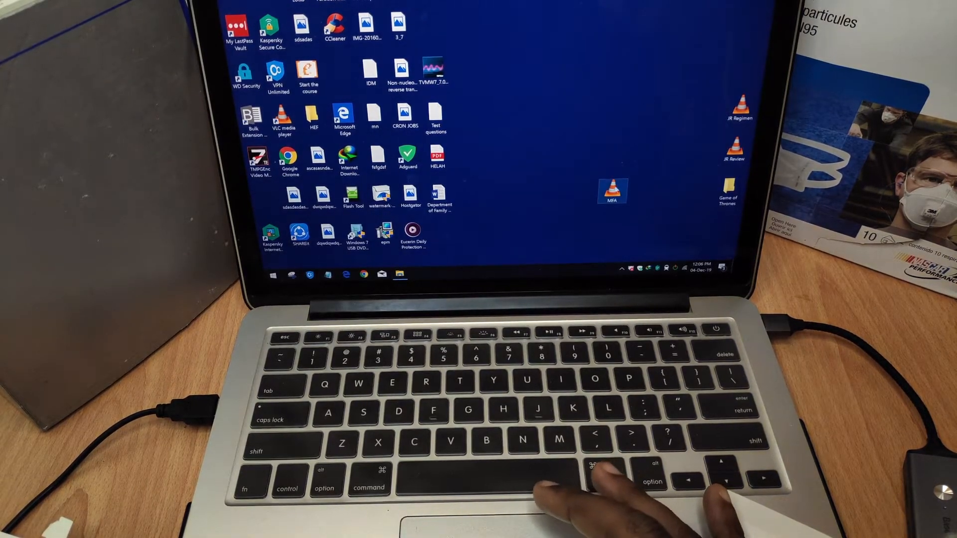
right_click(611, 189)
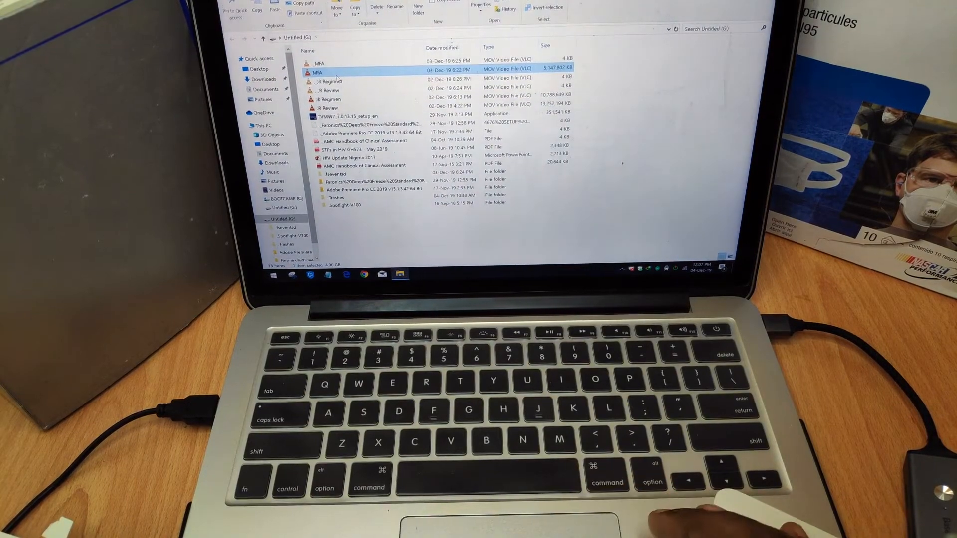
Start deleting the MFA video but answer No, keeping the 5 GB file on the drive.
right_click(317, 72)
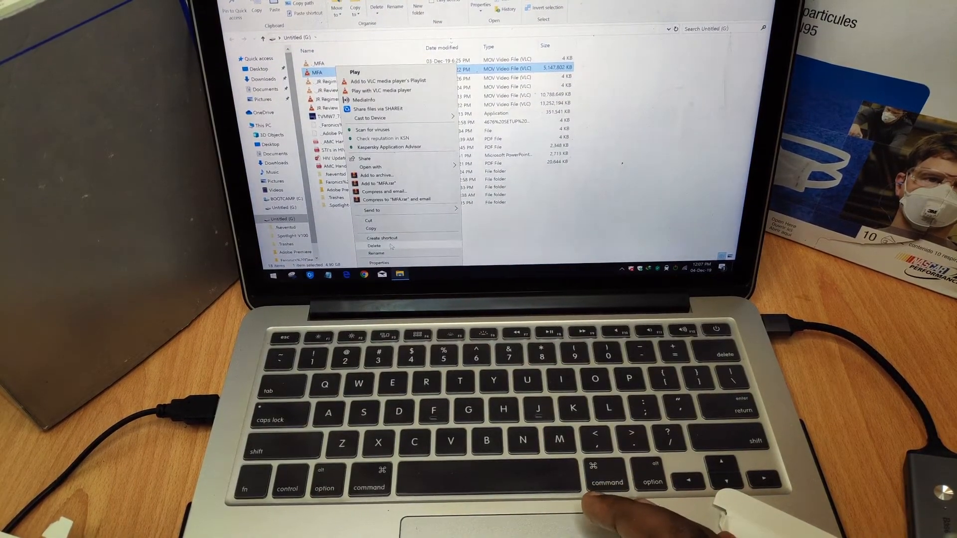
click(373, 245)
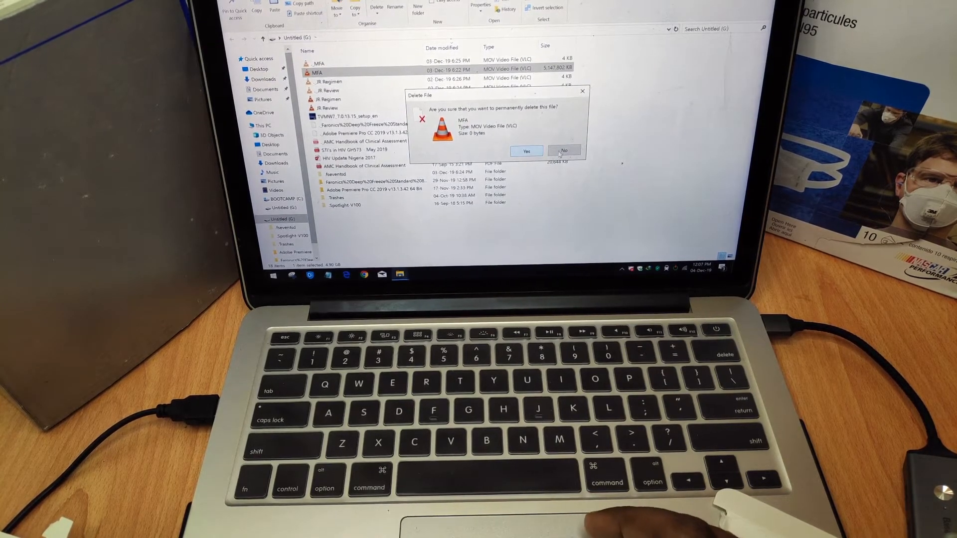
click(562, 151)
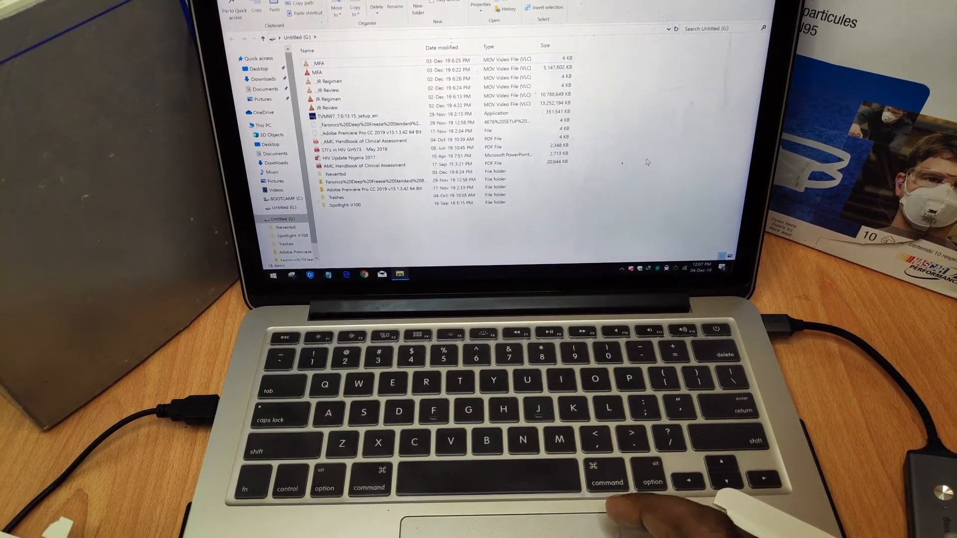
click(317, 67)
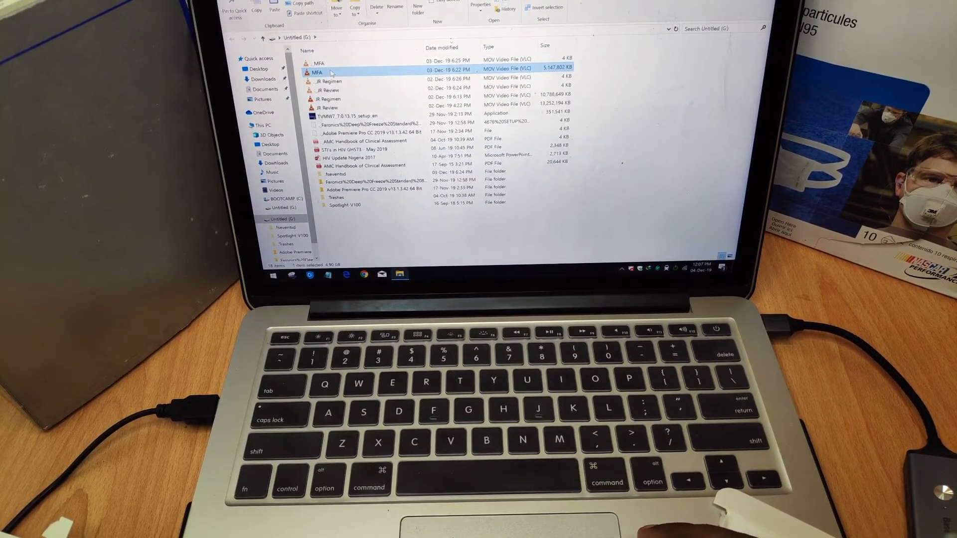
right_click(316, 68)
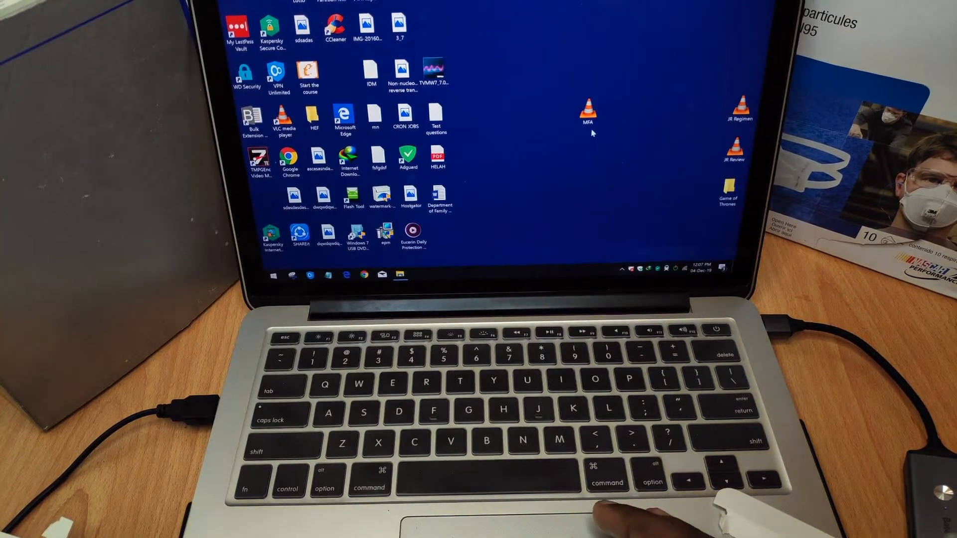
click(588, 113)
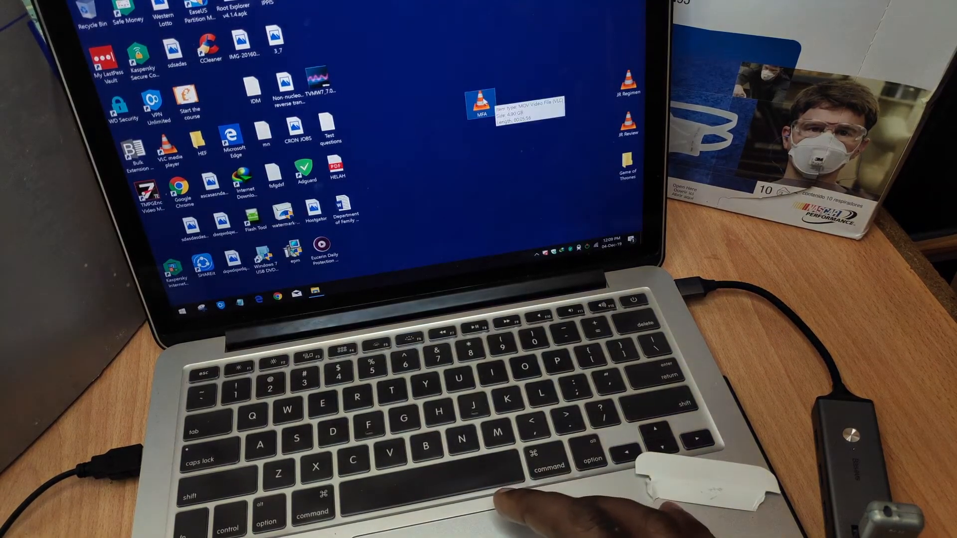
Delete the 4.90 GB MFA video copy from the desktop, confirming permanent deletion.
right_click(480, 101)
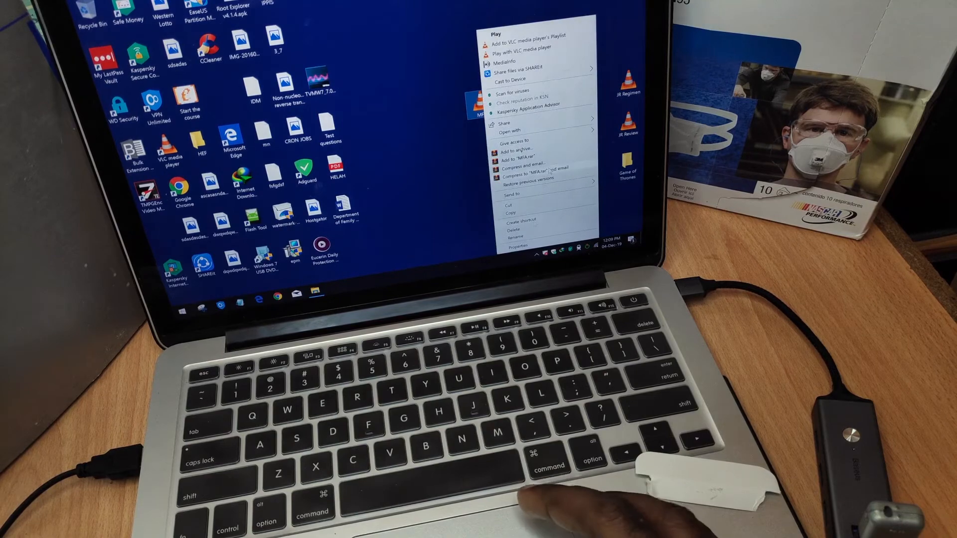
click(513, 229)
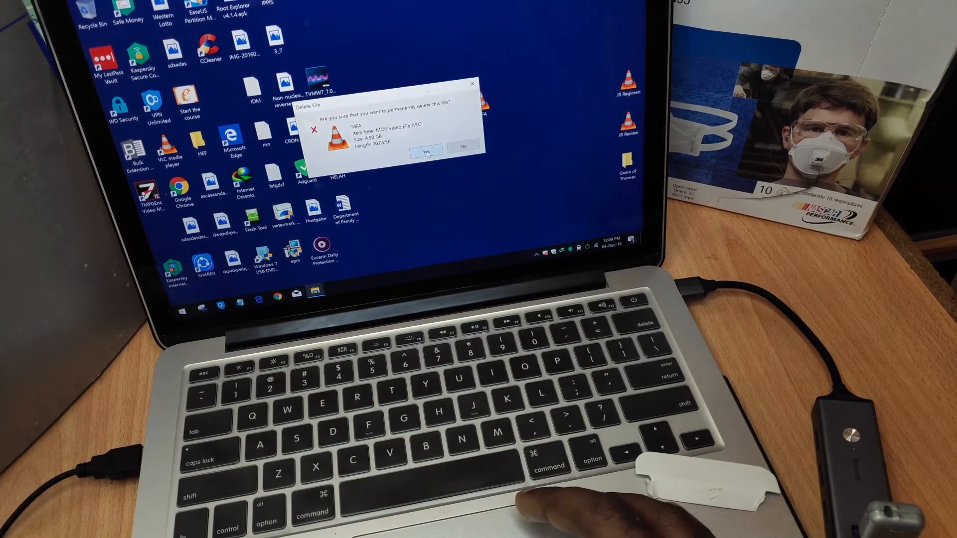
click(429, 150)
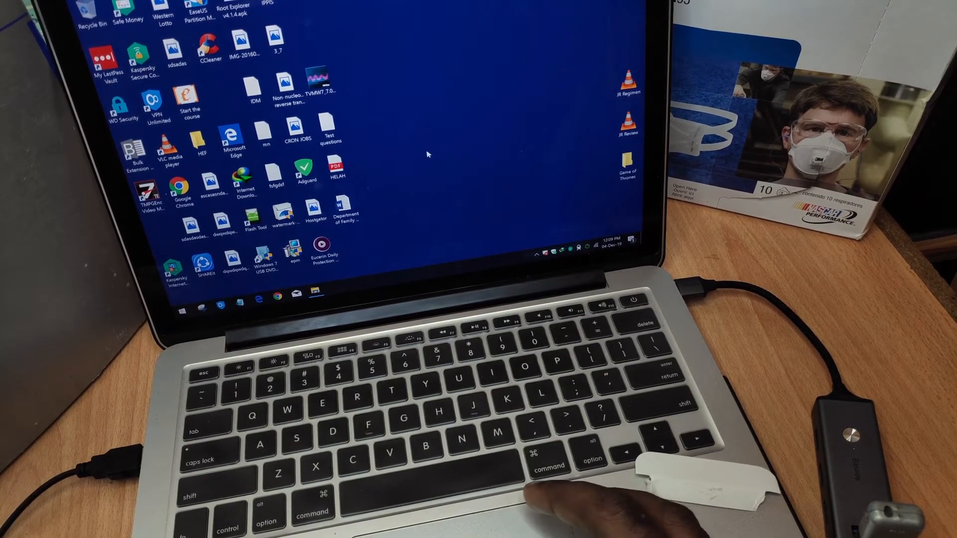